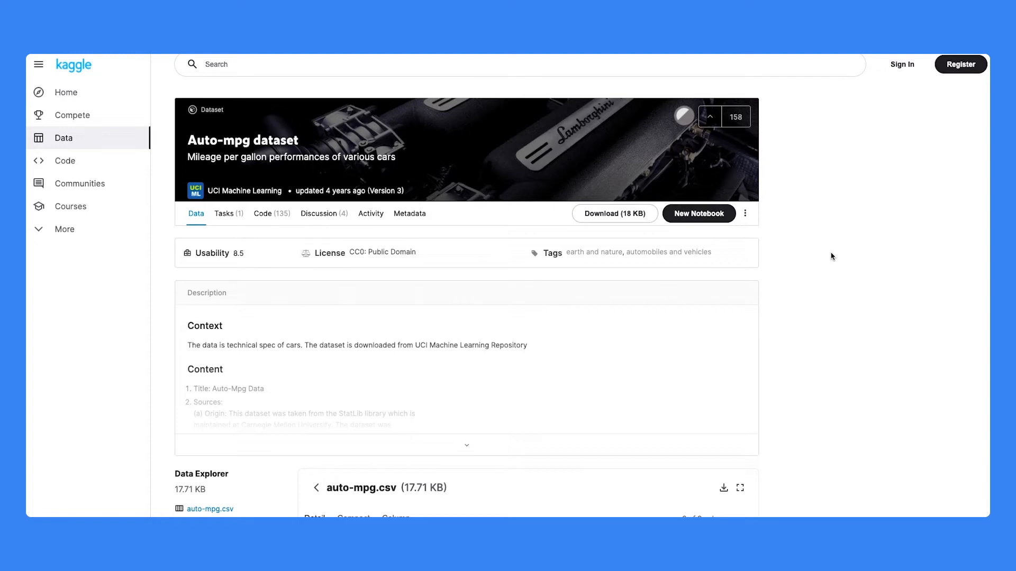
# - Look over the Kaggle Auto-mpg dataset page of car mileage records
pyautogui.scroll(-3)
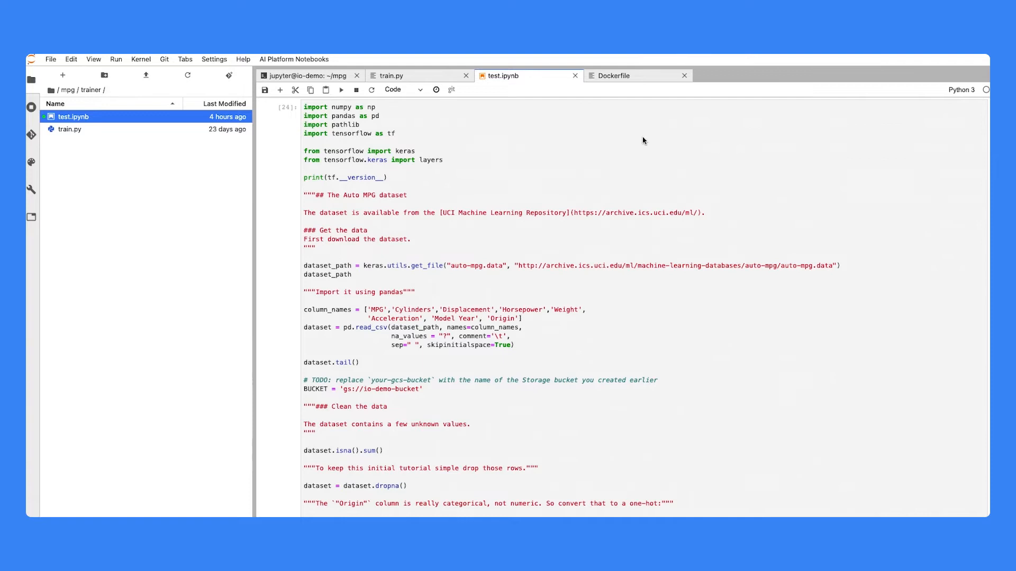
pyautogui.click(613, 75)
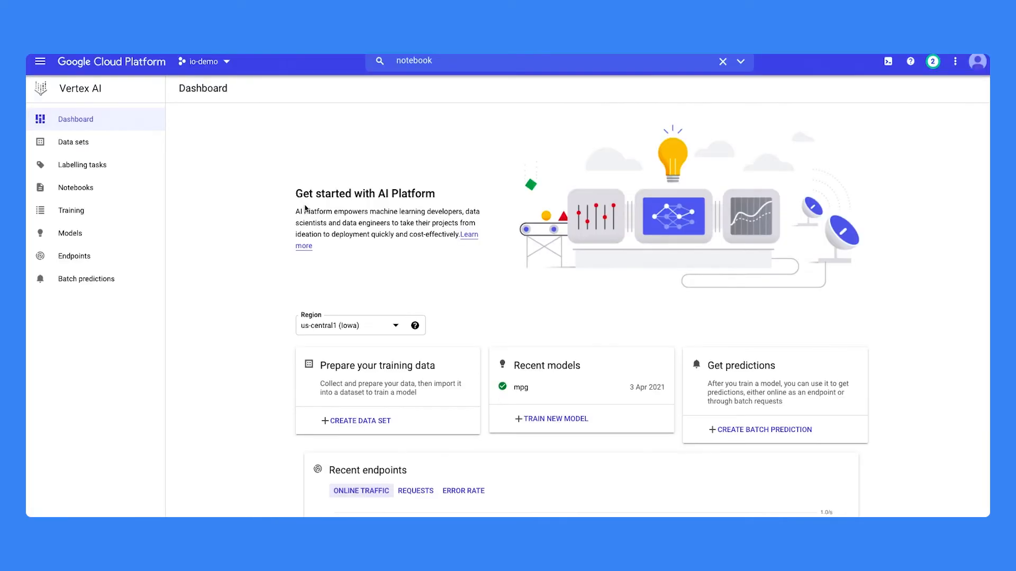
pyautogui.moveTo(306, 208)
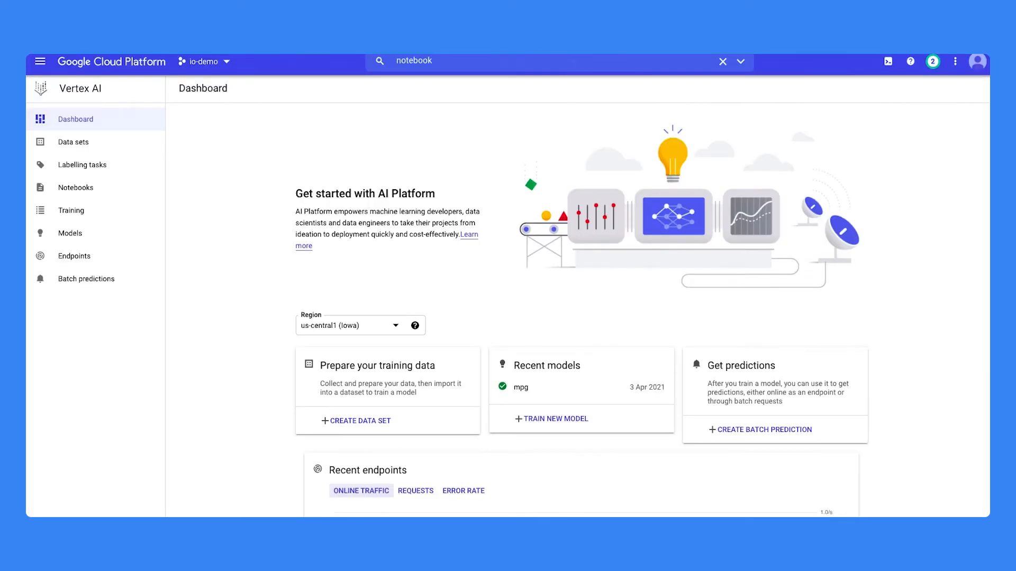
# - Walk the Create training flow choosing Custom container, then return to the Training pipelines list
pyautogui.click(71, 209)
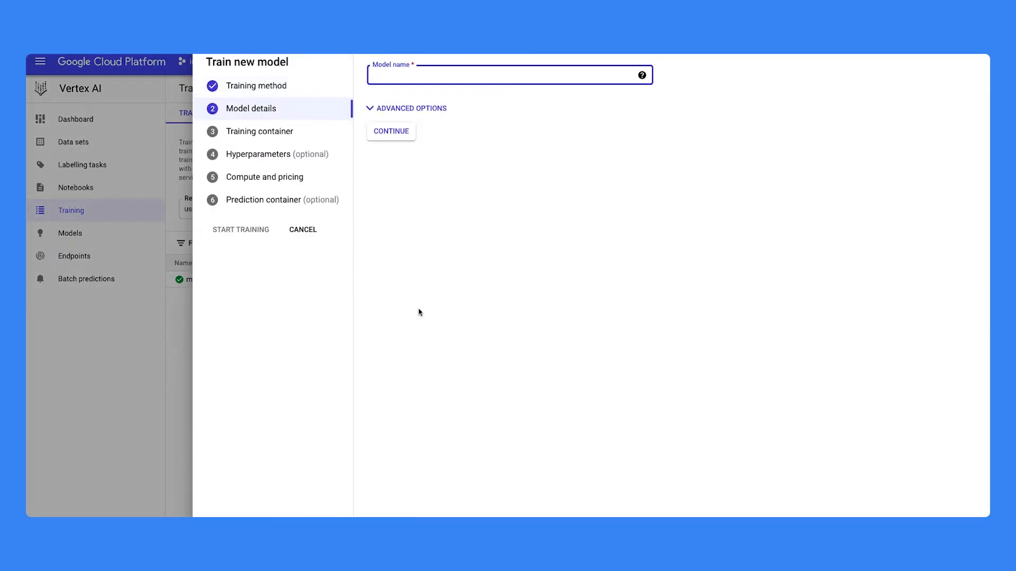
pyautogui.click(391, 132)
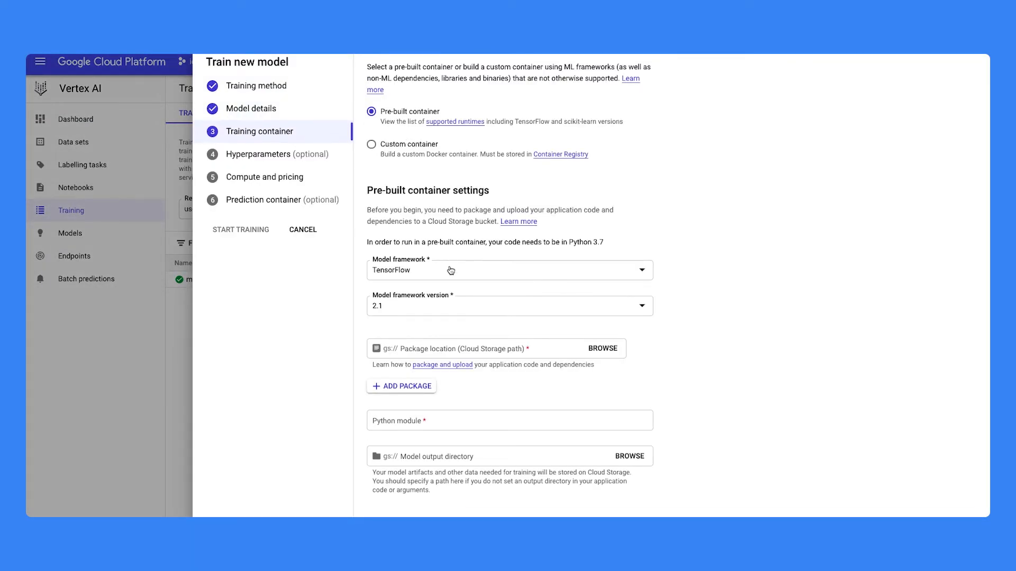
pyautogui.click(371, 144)
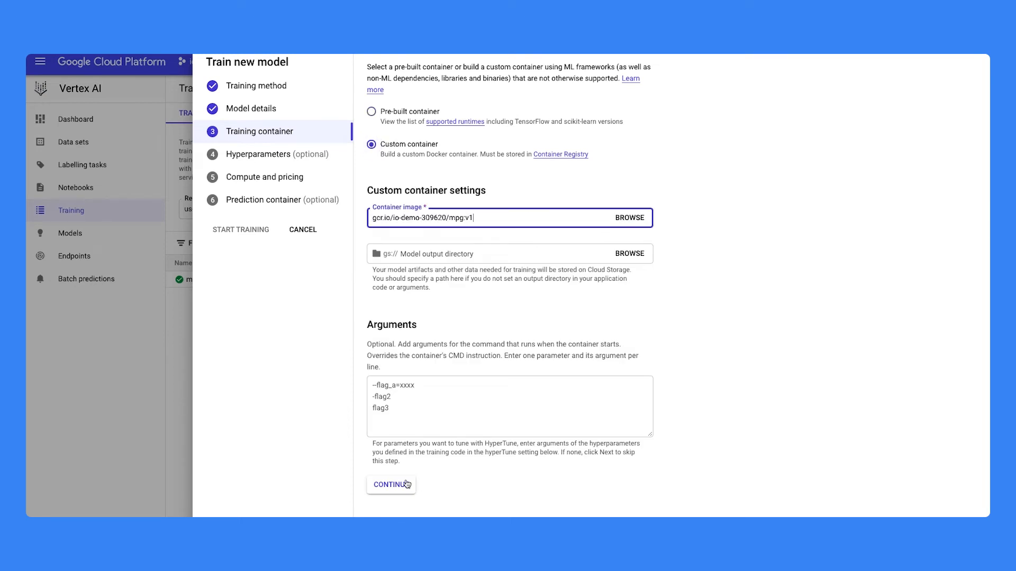
pyautogui.click(391, 483)
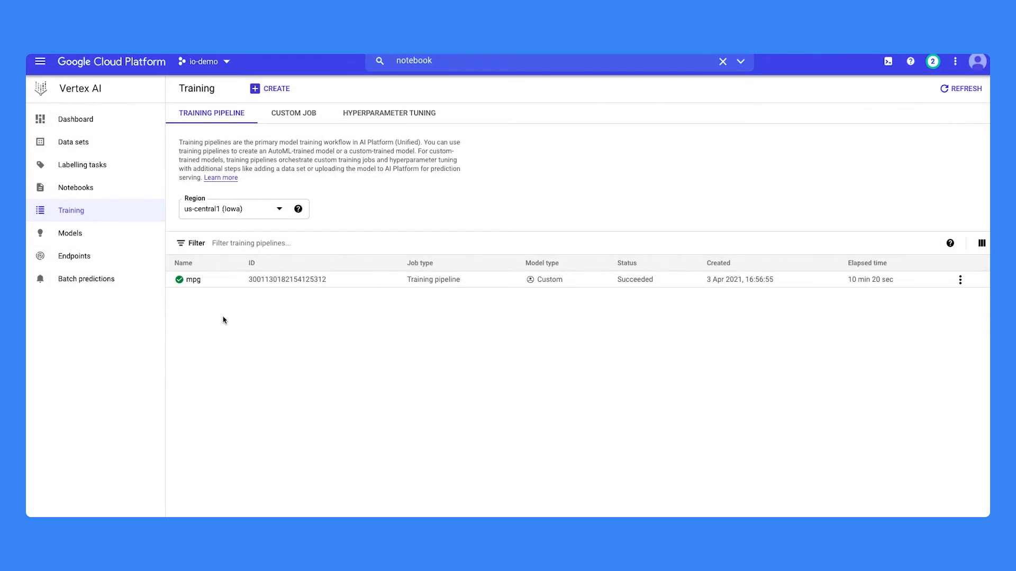
pyautogui.moveTo(249, 310)
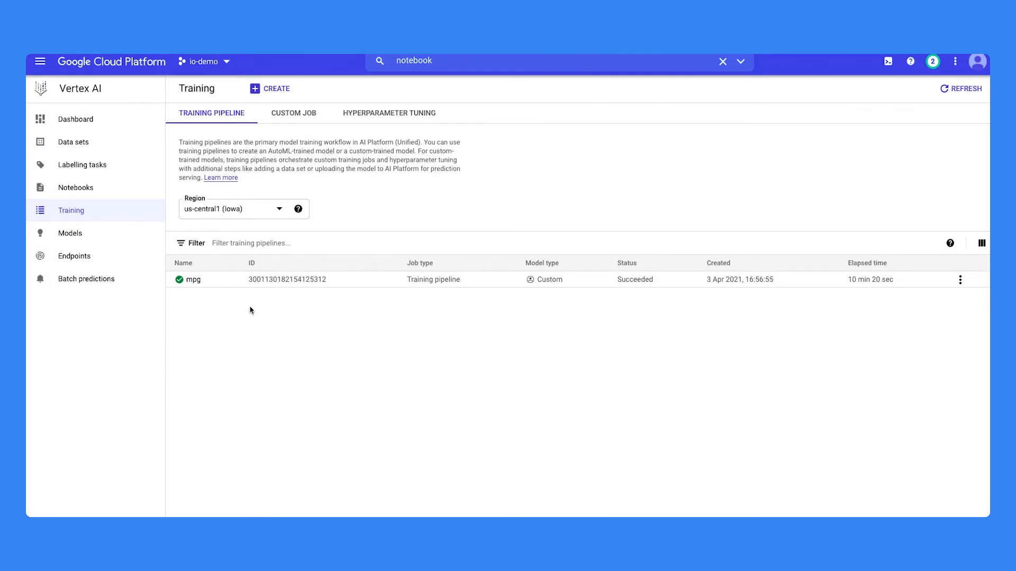
pyautogui.click(961, 89)
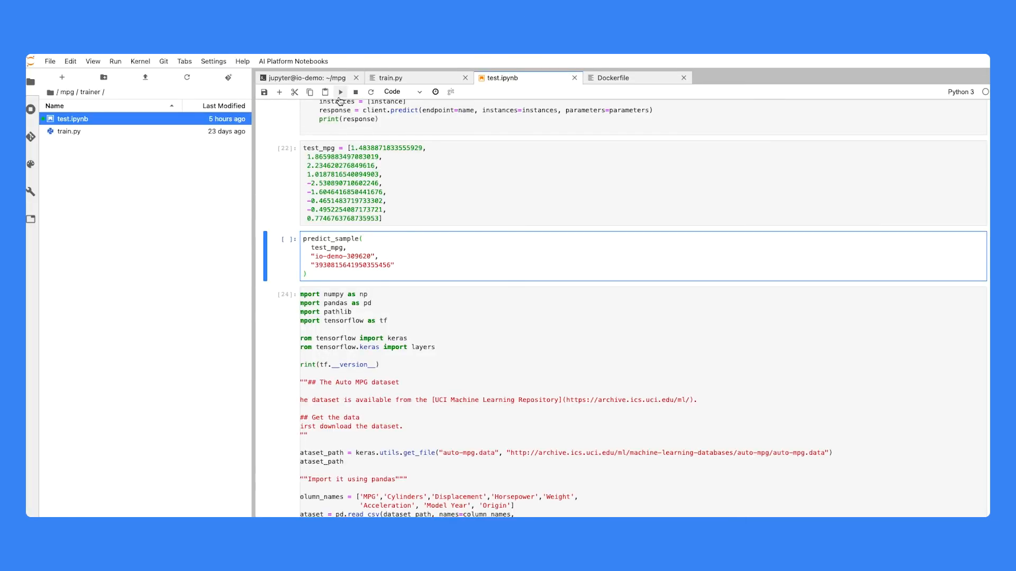
# - Run predict_sample and highlight the predicted value 16.0705471 MPG in the output
pyautogui.click(340, 91)
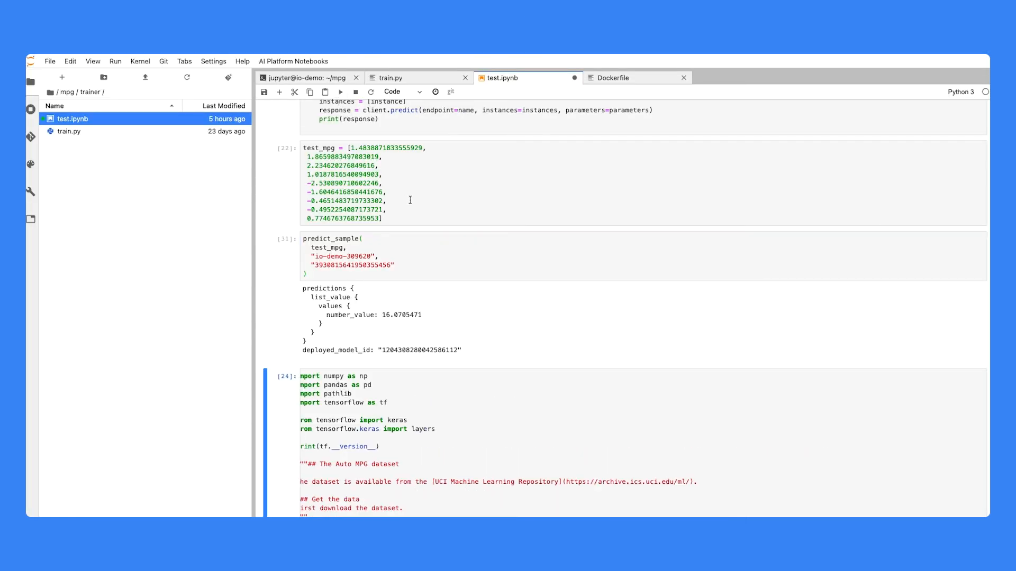
pyautogui.moveTo(431, 294)
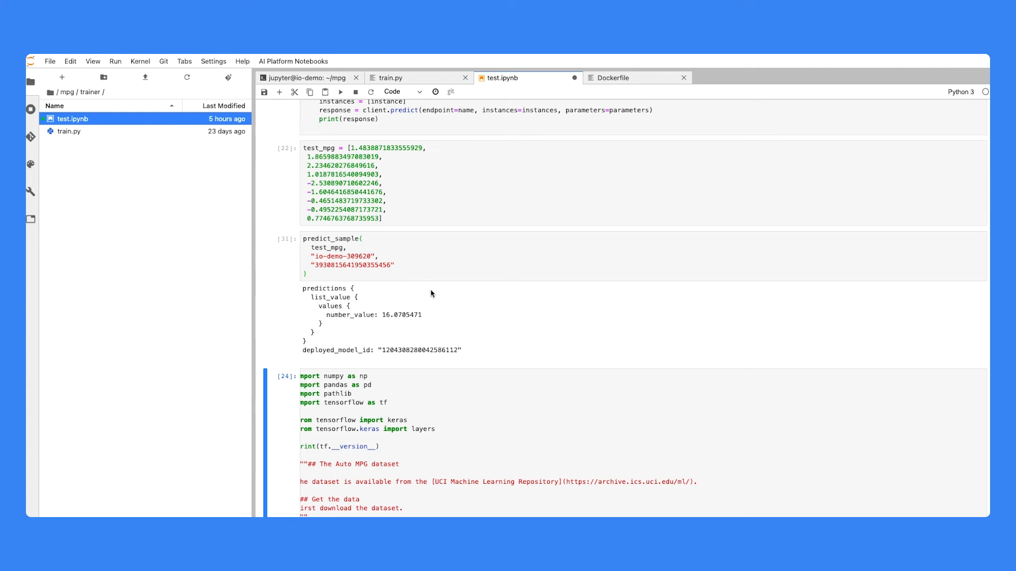
pyautogui.doubleClick(363, 315)
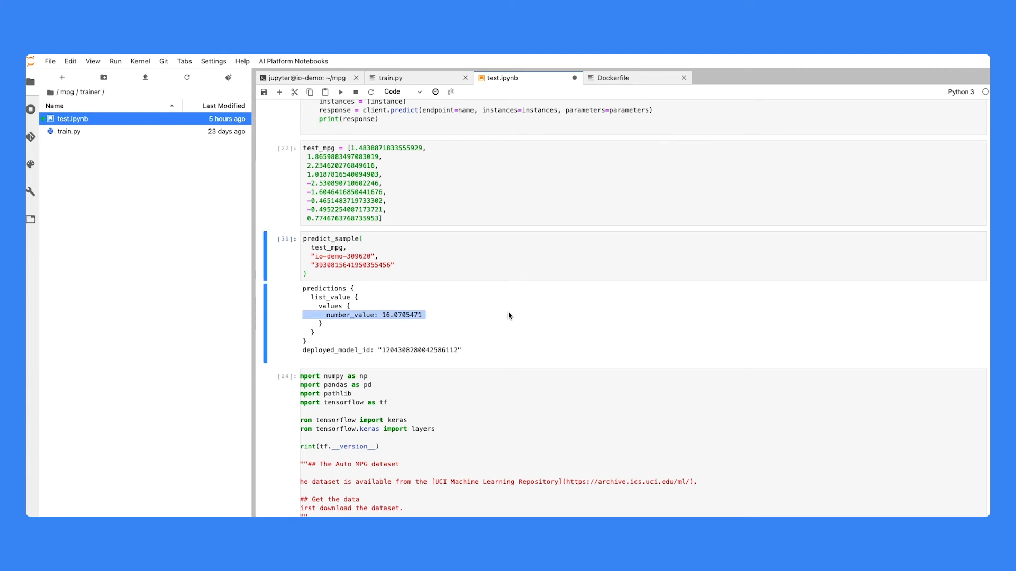